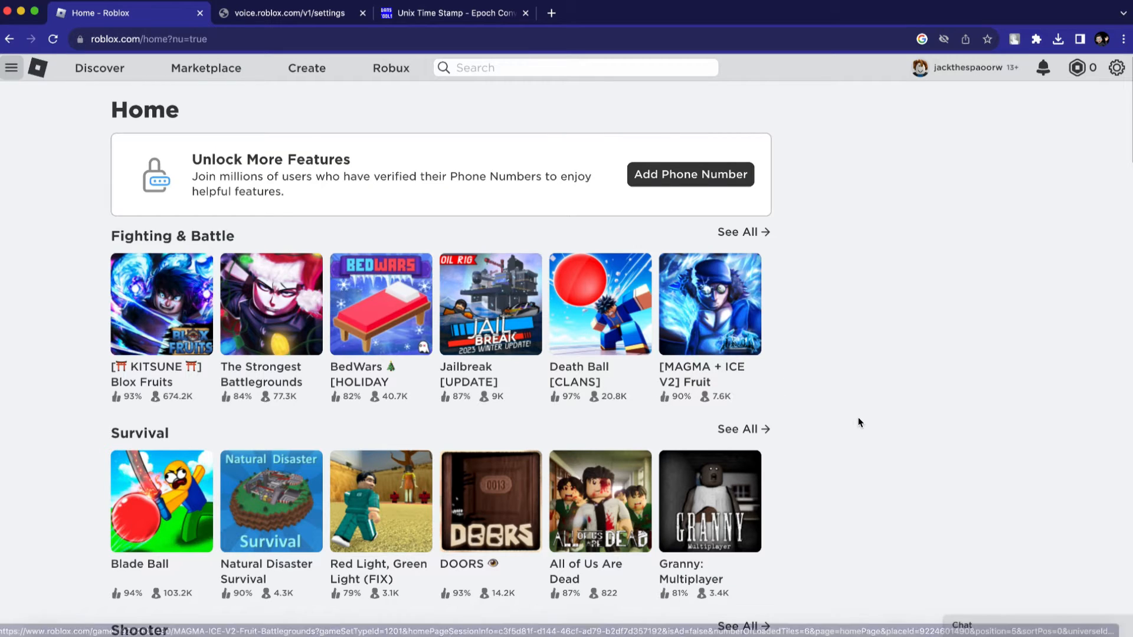
{"action": "mouse_move", "coordinate": [603, 284]}
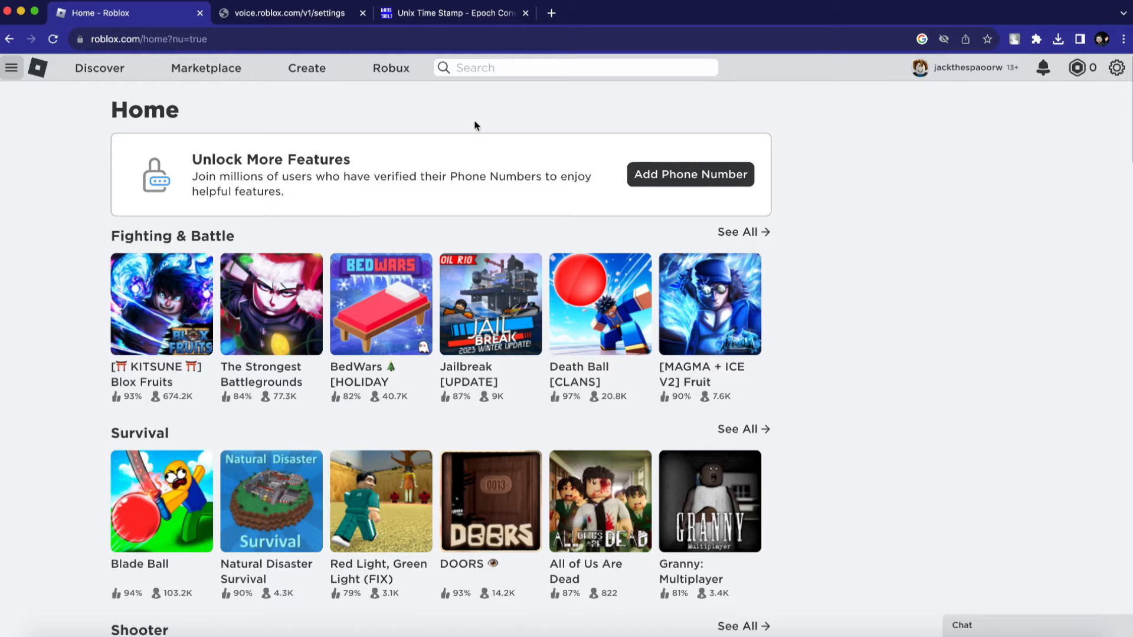
{"action": "mouse_move", "coordinate": [936, 66]}
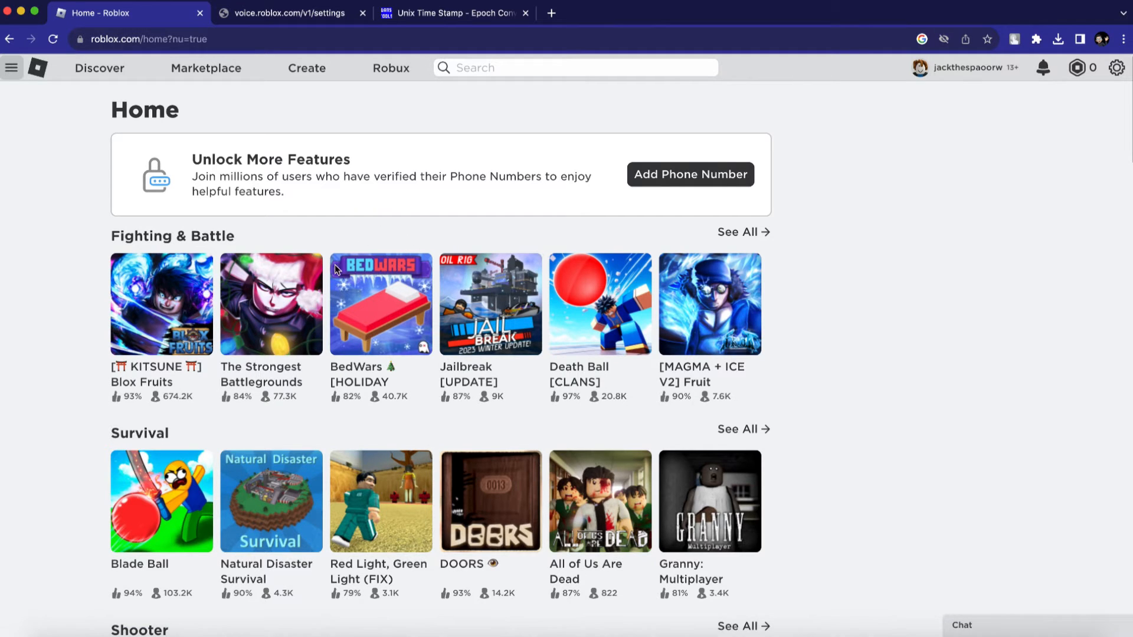
{"action": "mouse_move", "coordinate": [410, 245]}
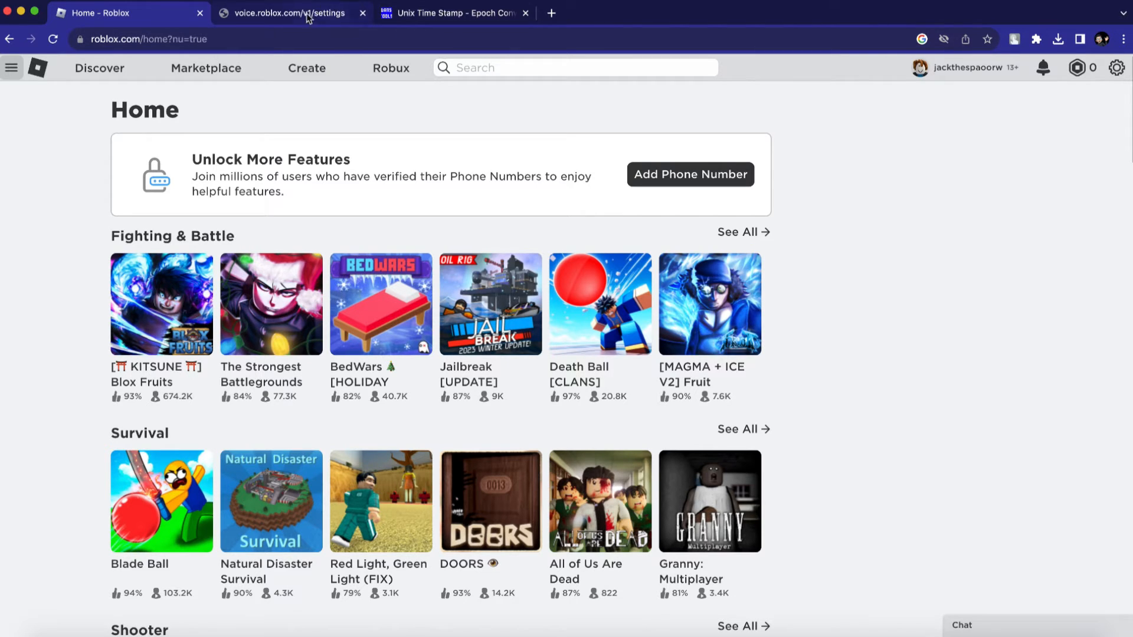
- Check the Unix Time Stamp page, then return to the voice.roblox.com/v1/settings data
{"action": "left_click", "coordinate": [289, 13]}
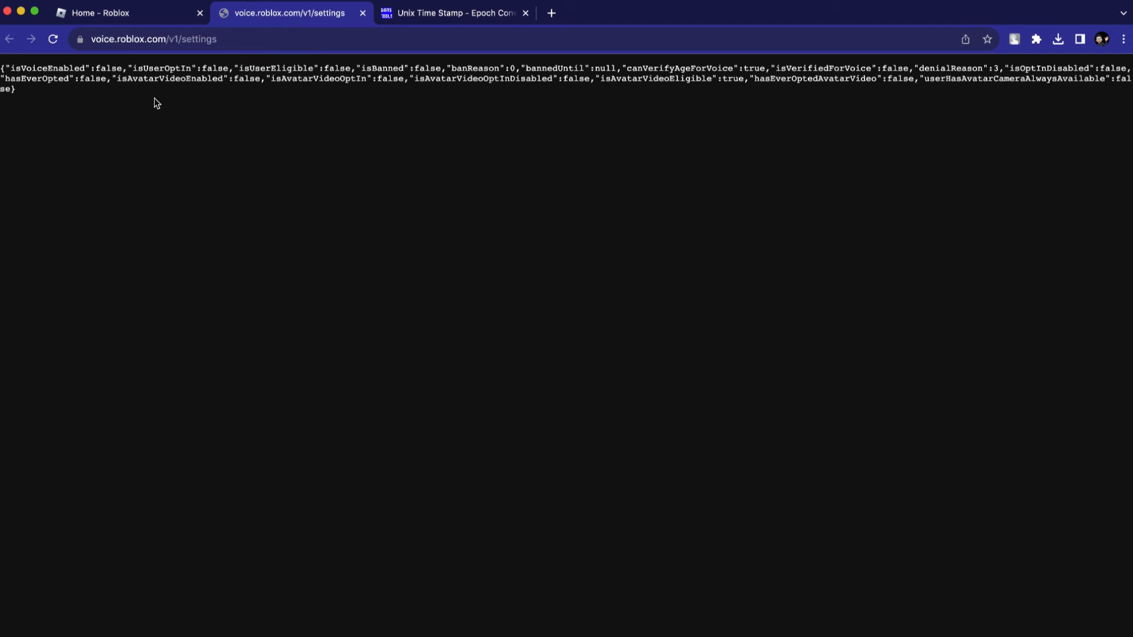
{"action": "left_click", "coordinate": [454, 13]}
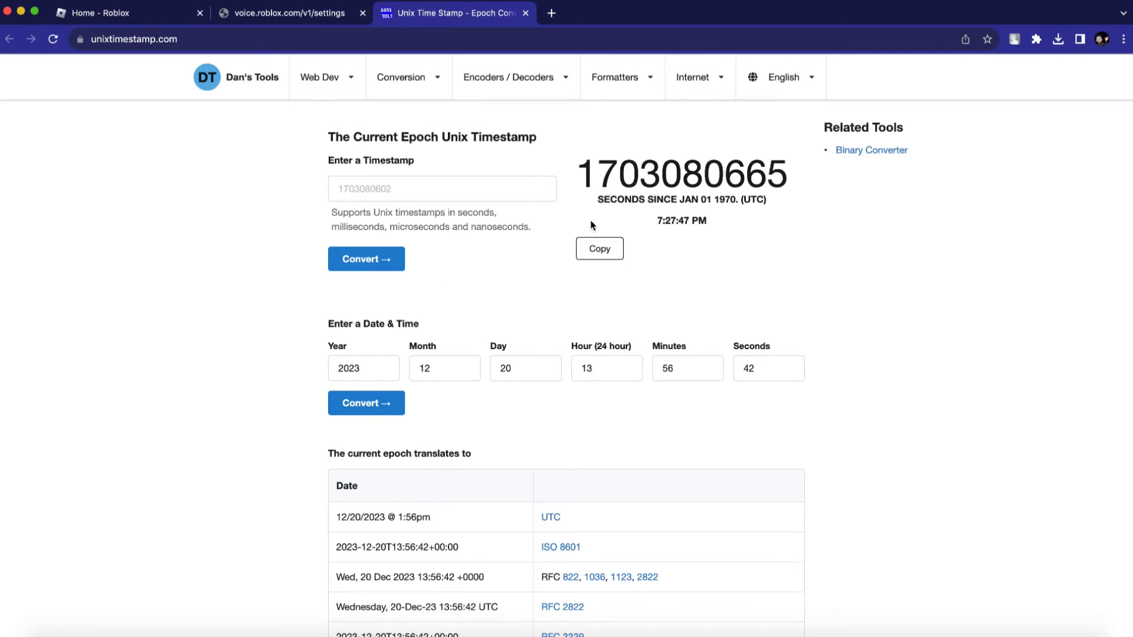
{"action": "left_click", "coordinate": [290, 13]}
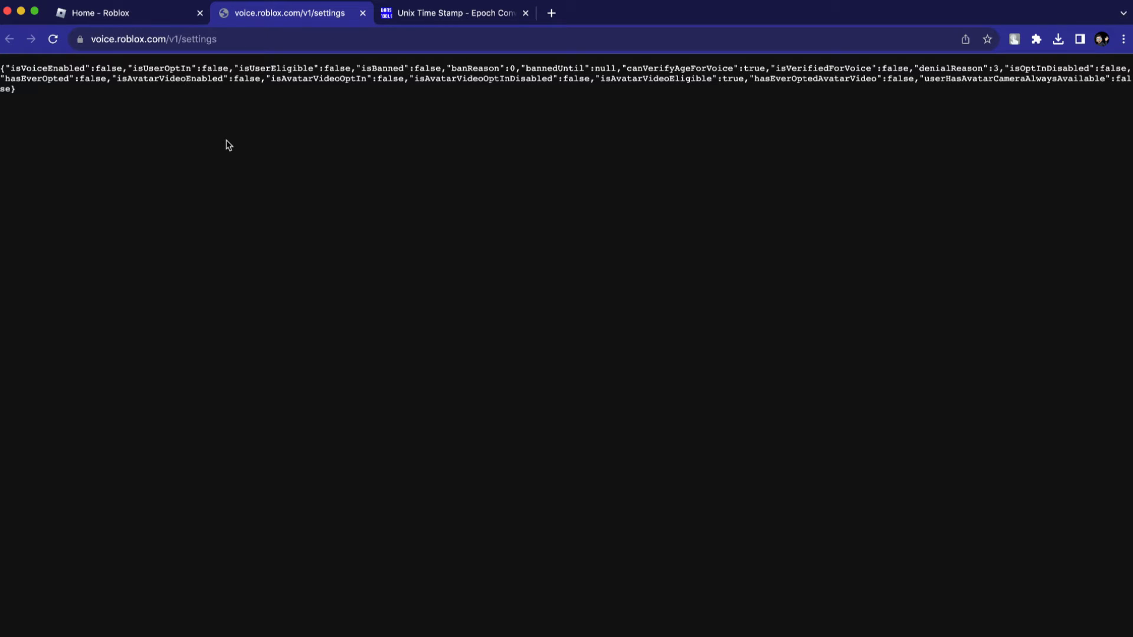
{"action": "mouse_move", "coordinate": [284, 99]}
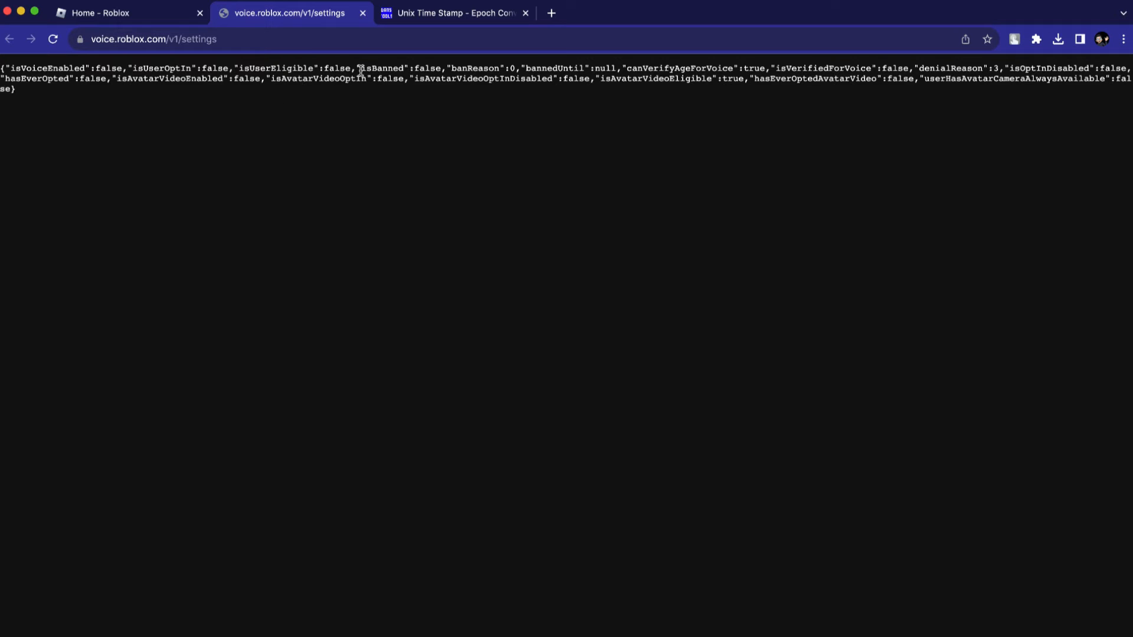
{"action": "left_click_drag", "start_coordinate": [360, 68], "coordinate": [513, 68]}
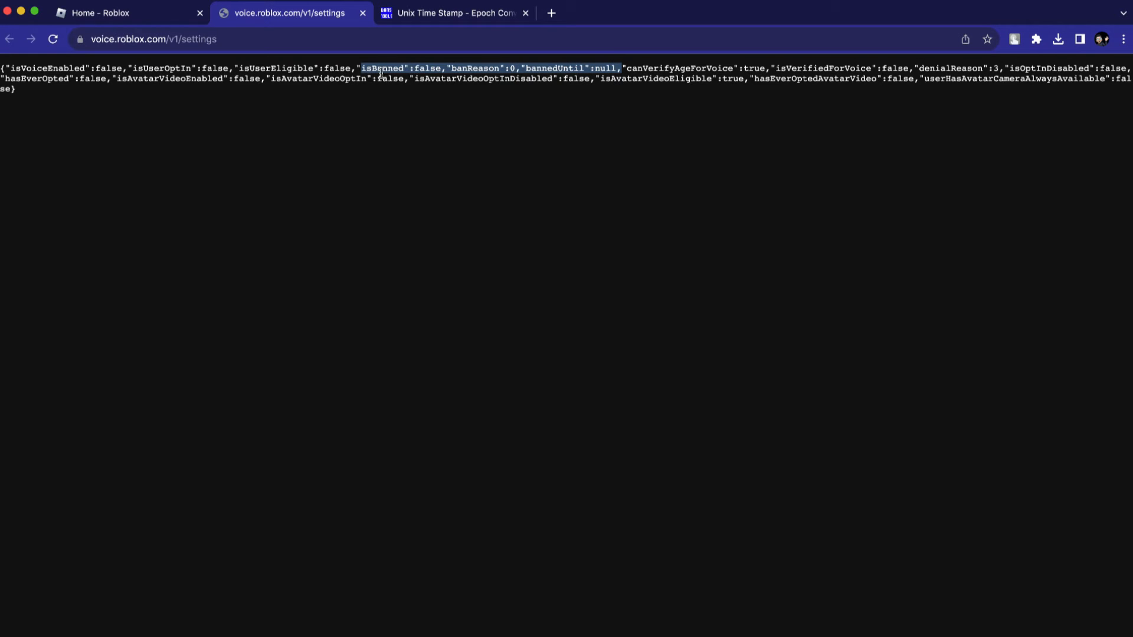
{"action": "left_click", "coordinate": [603, 97]}
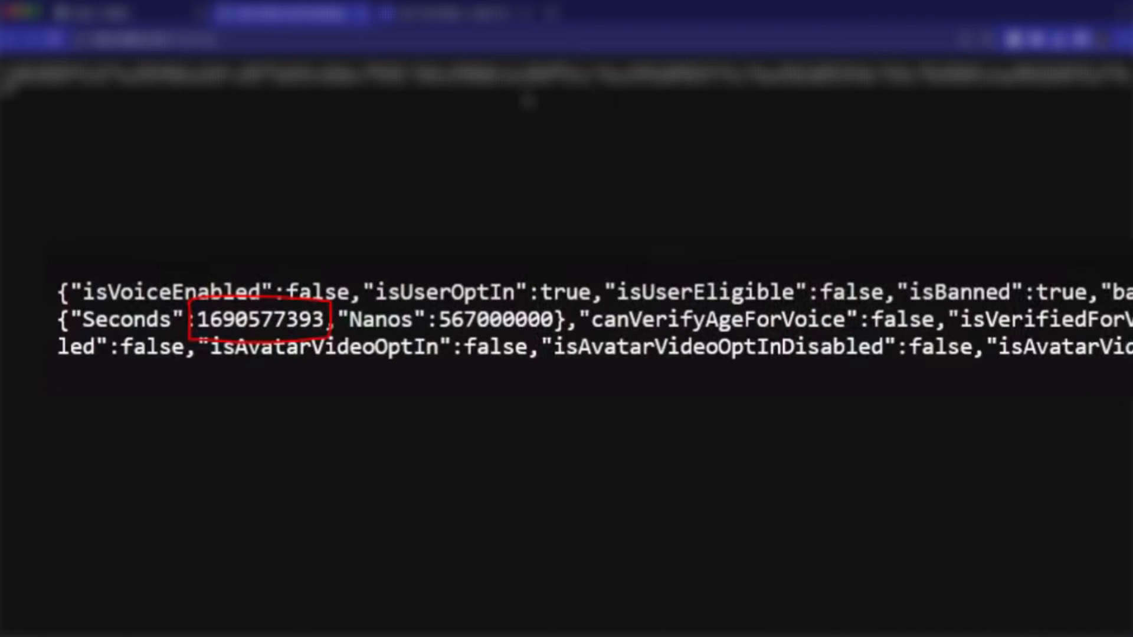
- Switch to the Unix Time Stamp converter tab
{"action": "left_click", "coordinate": [454, 13]}
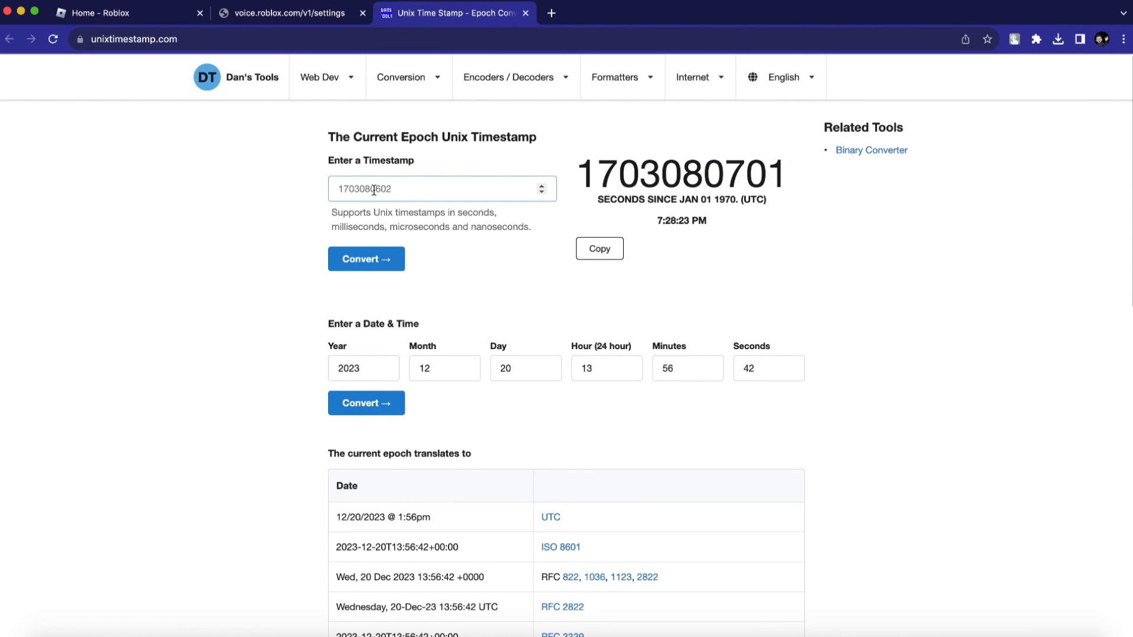
{"action": "type", "text": "1690577393"}
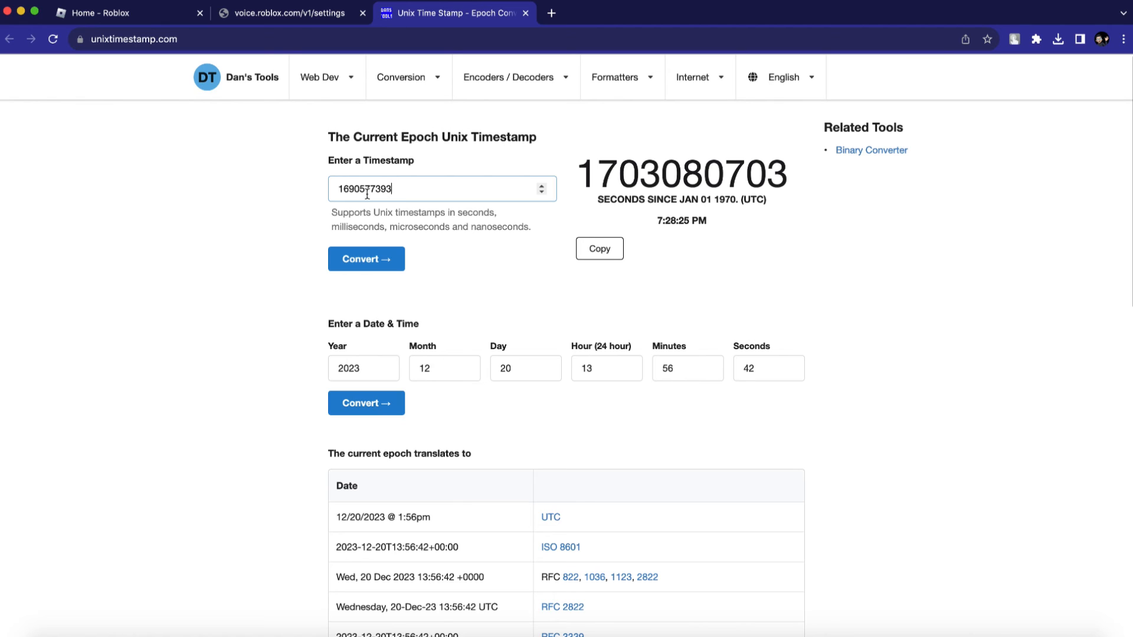
{"action": "left_click", "coordinate": [366, 259]}
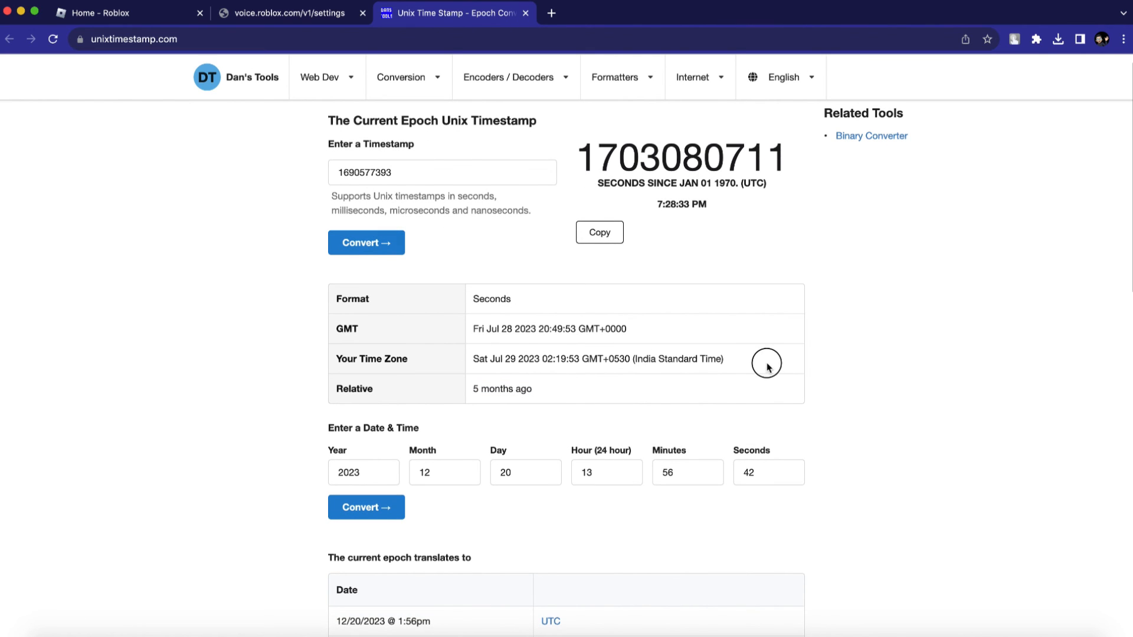
{"action": "mouse_move", "coordinate": [517, 318]}
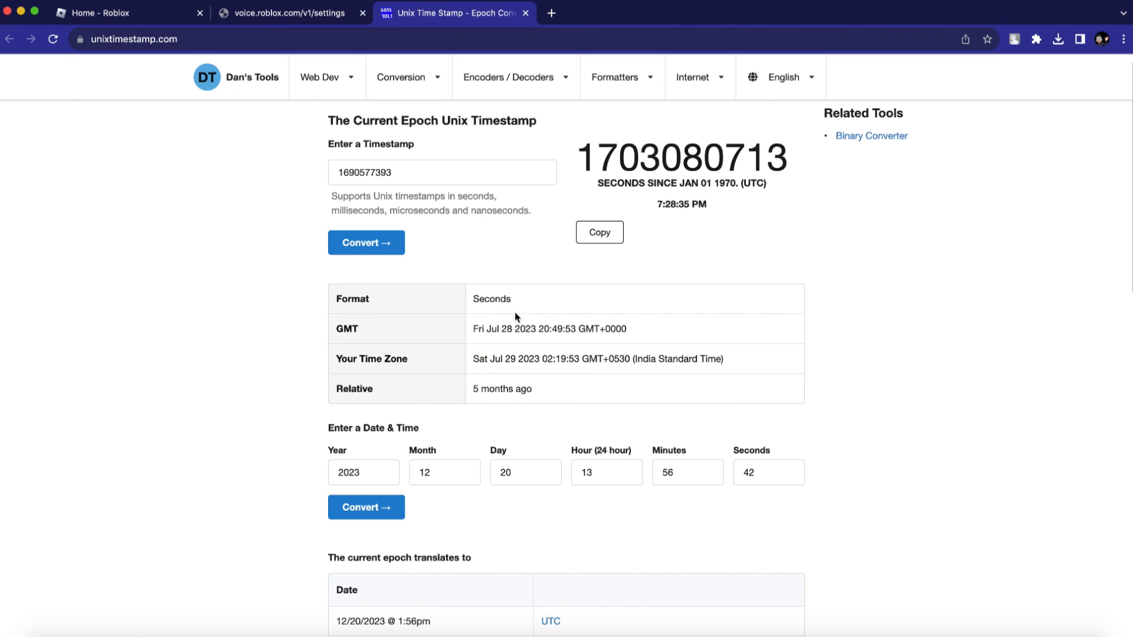